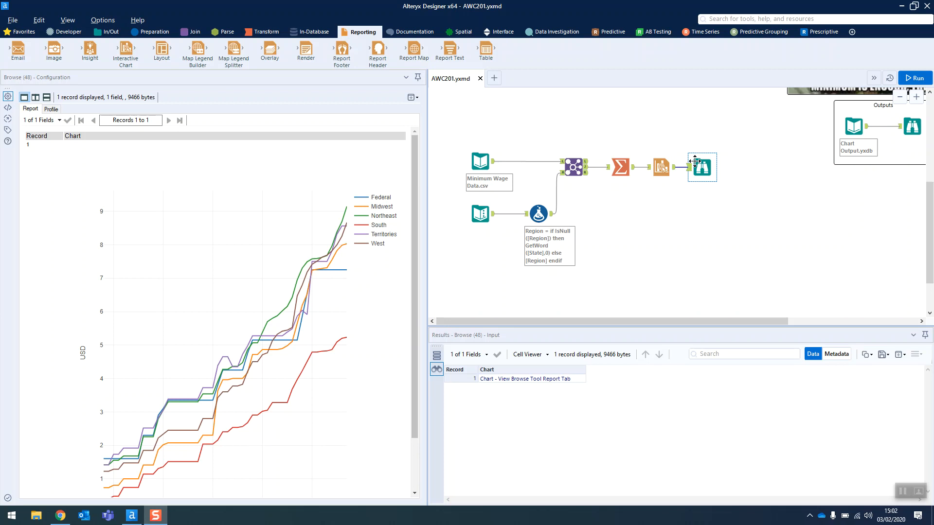
mouse_move(343, 35)
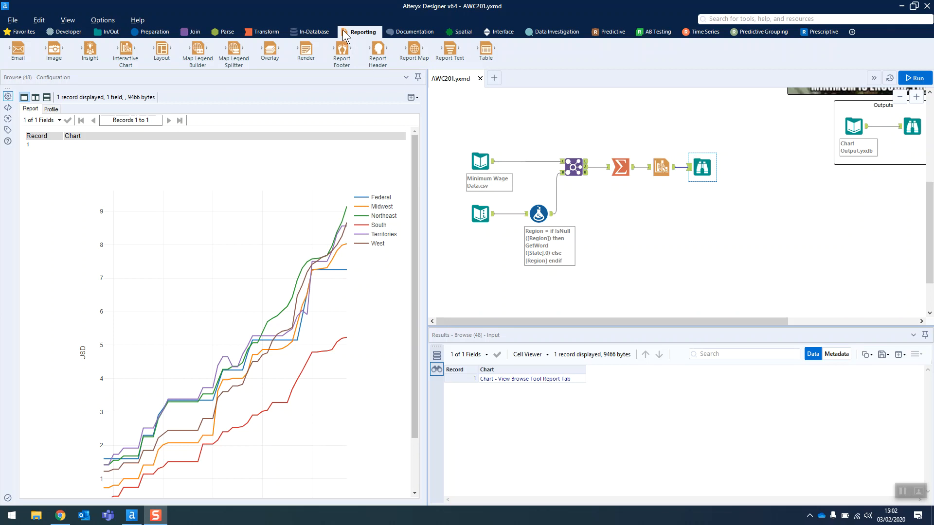
mouse_move(635, 129)
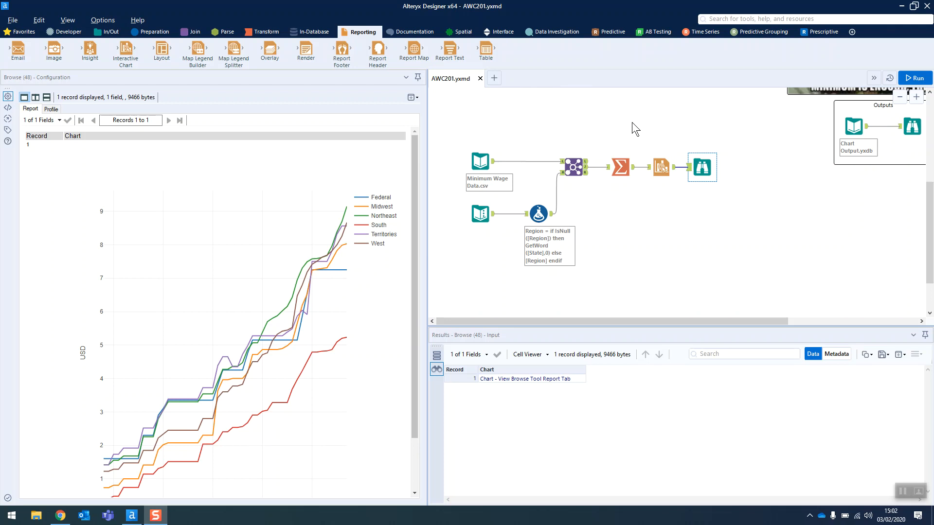
mouse_move(689, 155)
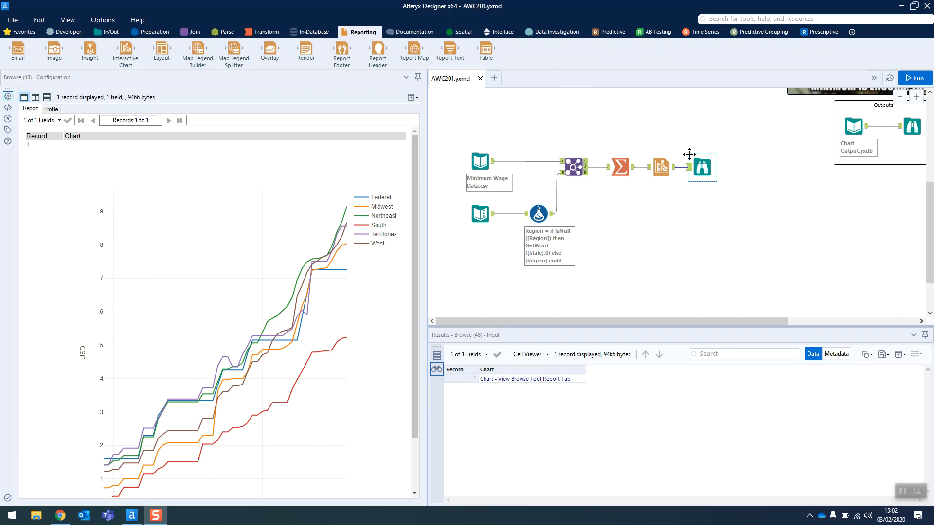
mouse_move(296, 338)
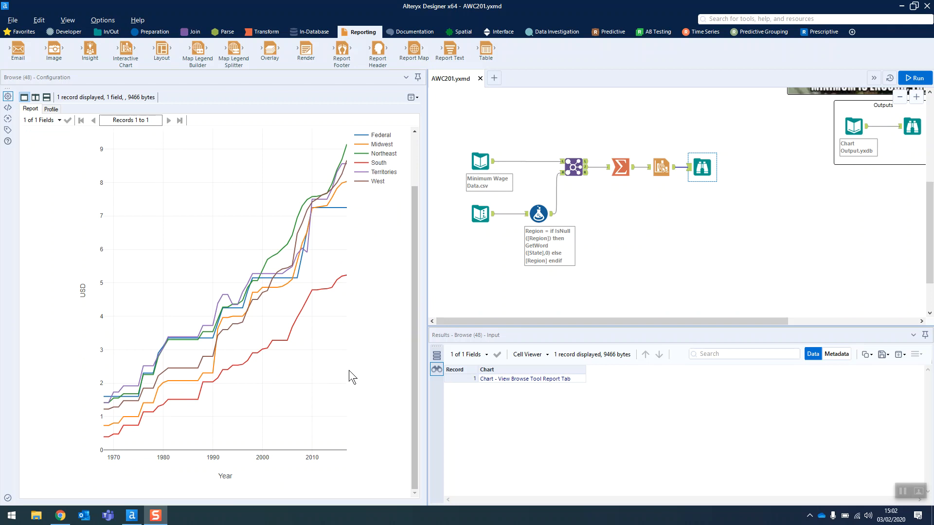
mouse_move(351, 218)
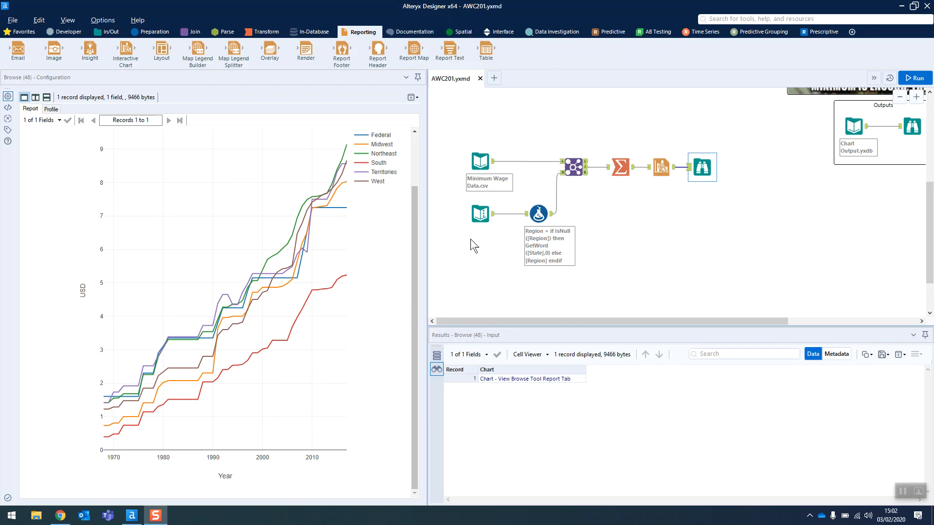
Inspect the Minimum Wage Data.csv input's nine fields and 2,750 preview records.
click(481, 161)
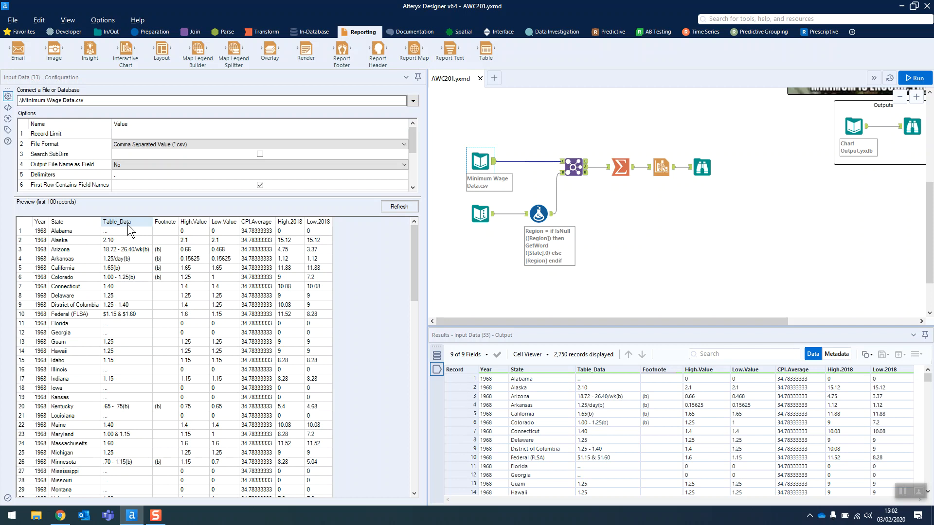
mouse_move(908, 128)
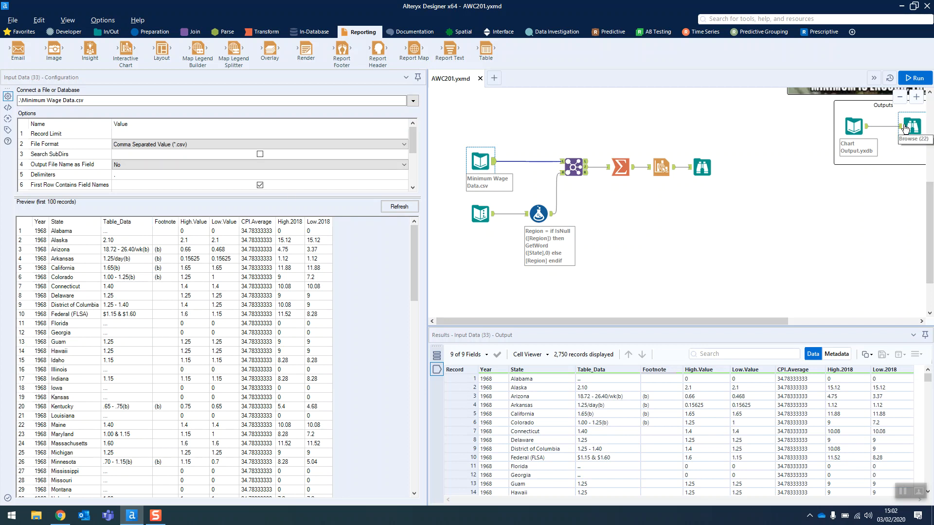
mouse_move(805, 141)
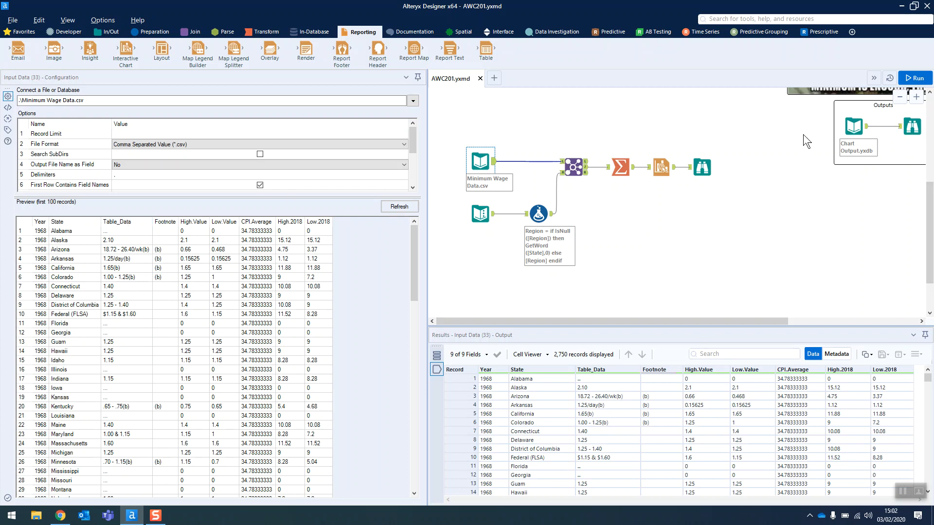
mouse_move(786, 146)
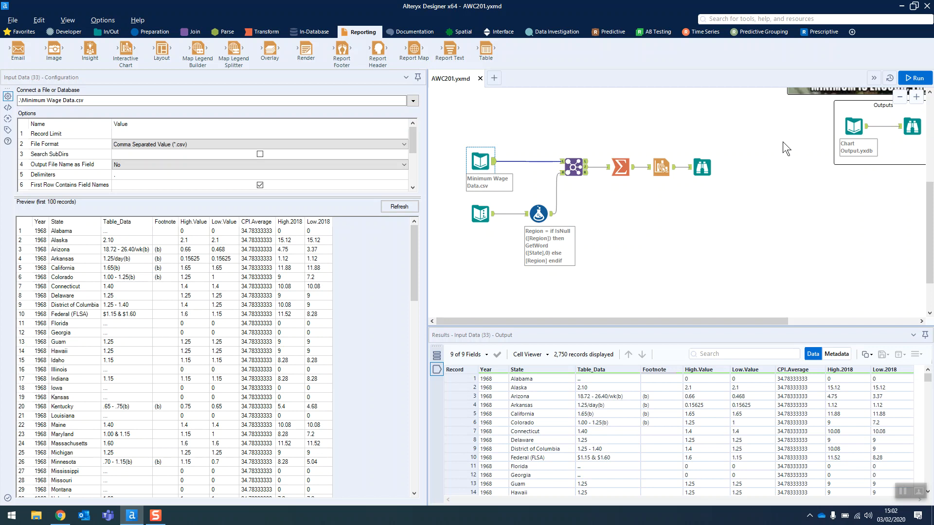
mouse_move(774, 155)
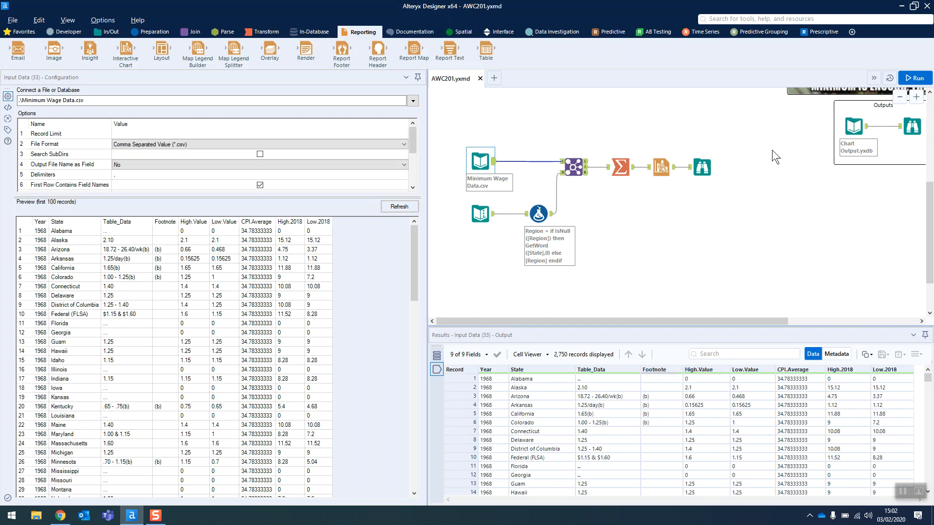
mouse_move(499, 212)
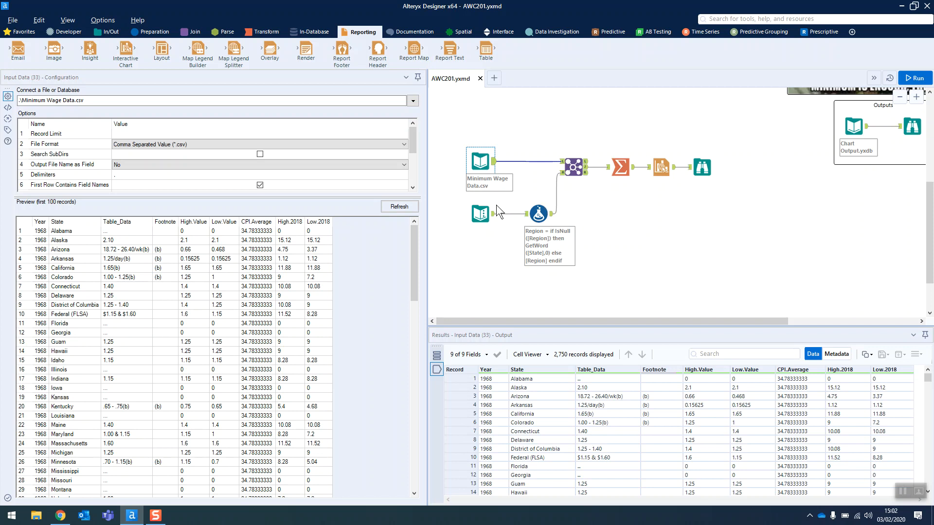
Review the 55-row state-to-region lookup, the chart output and the Federal-if-null Region formula.
click(481, 213)
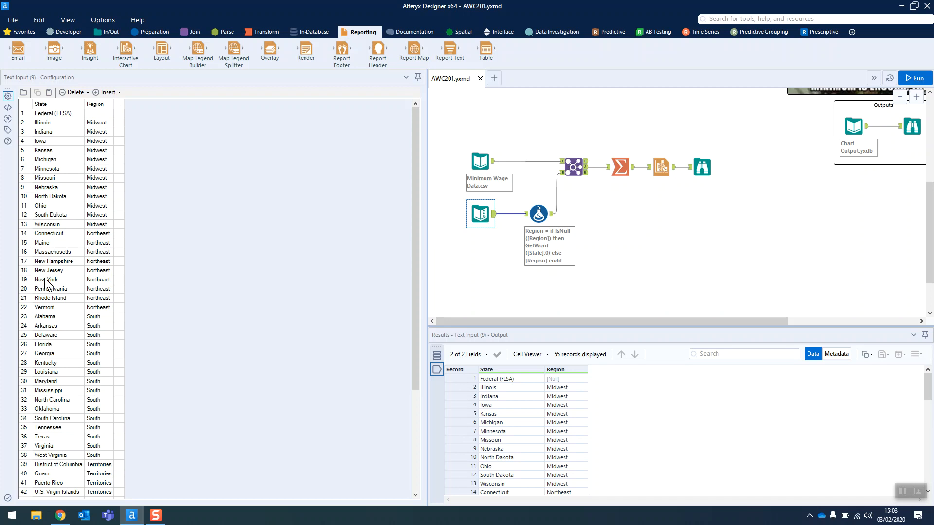
scroll(down, 3)
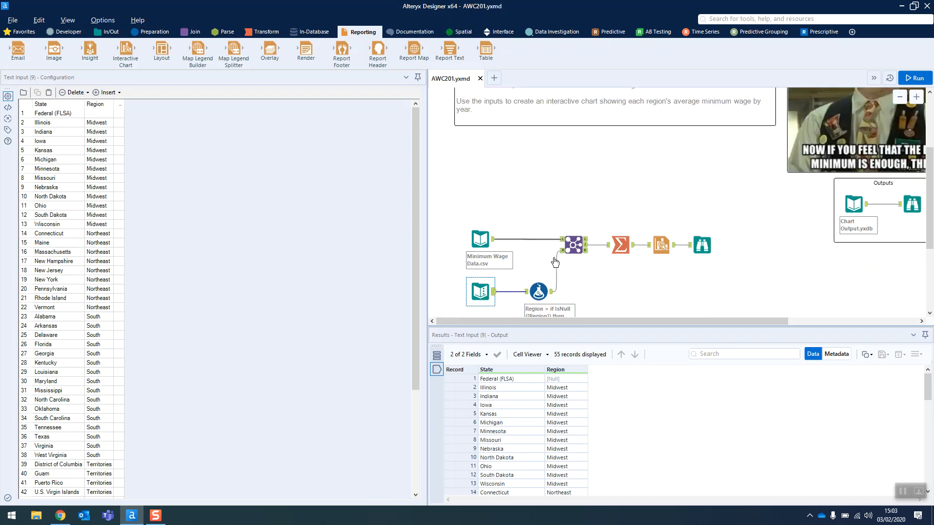
click(702, 245)
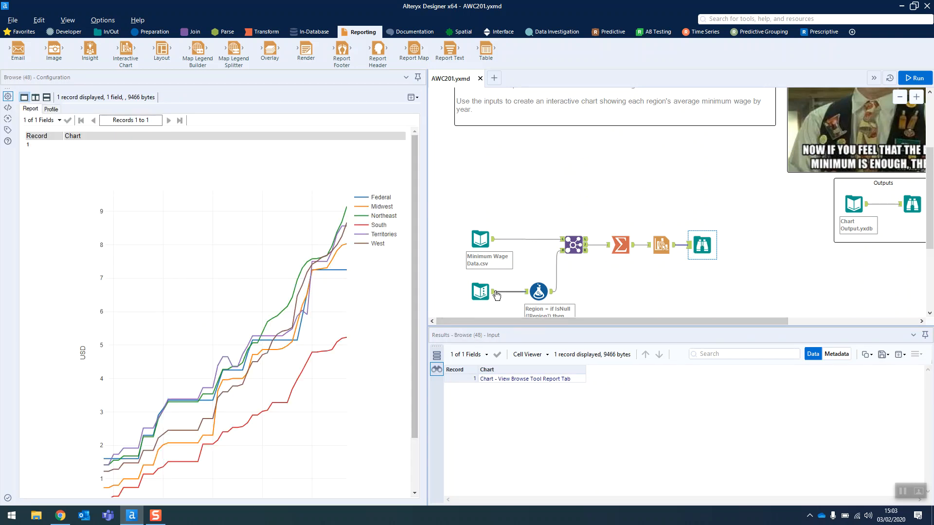
click(539, 292)
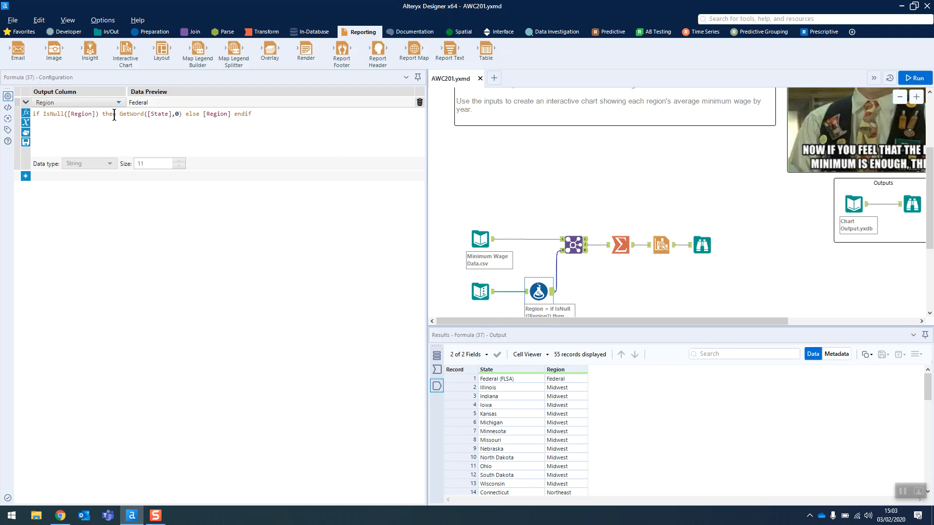
drag(121, 113, 181, 114)
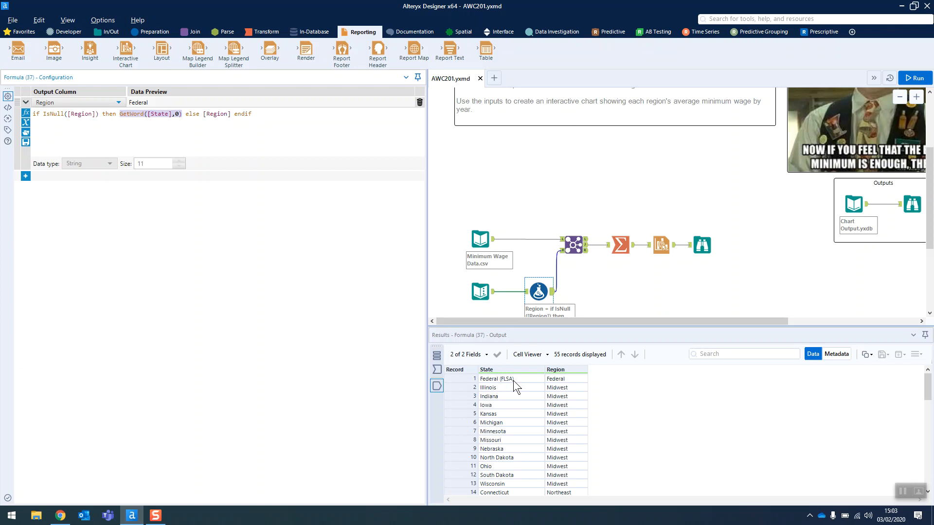
mouse_move(148, 128)
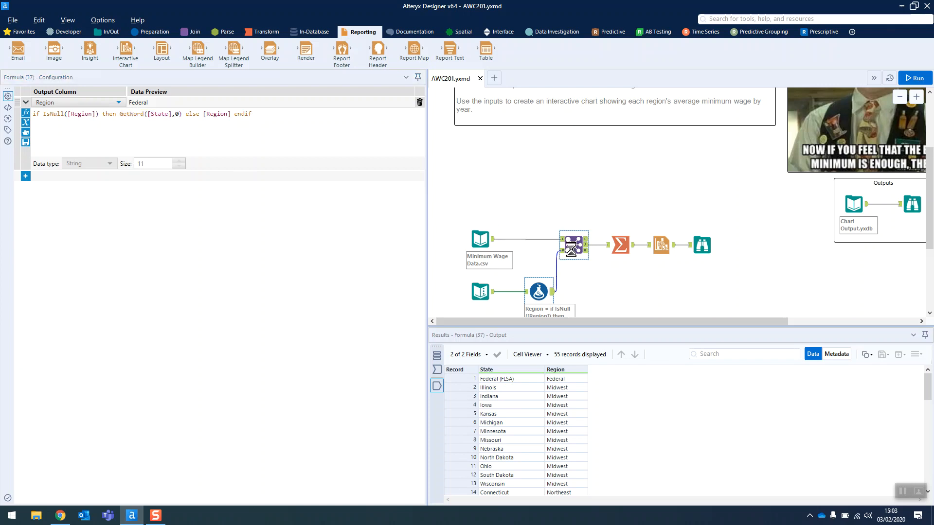
Review the Join on State, the yearly average-by-region Summarize and the Interactive Chart settings.
click(571, 245)
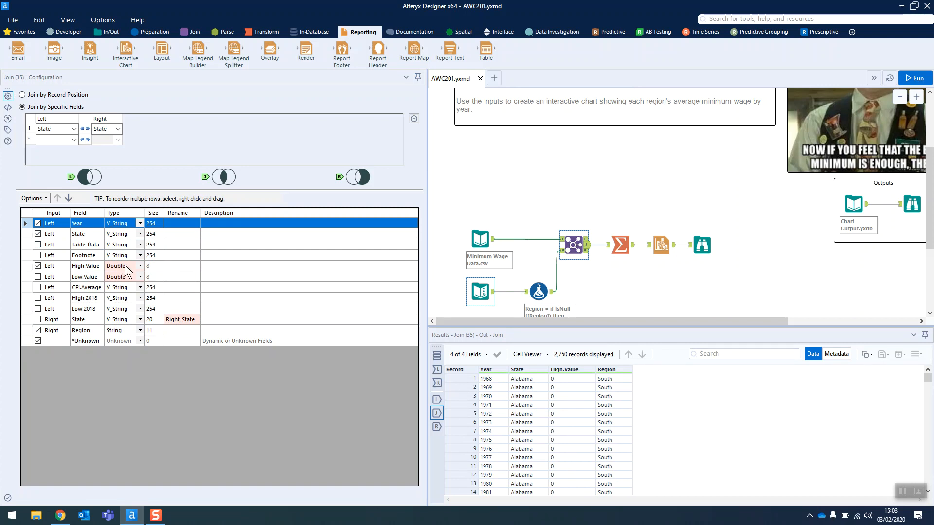
click(621, 245)
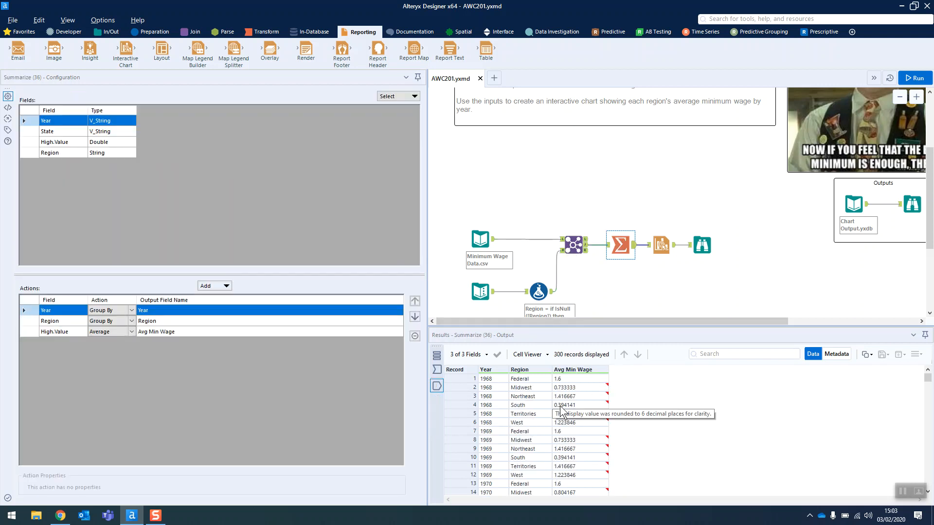
click(661, 245)
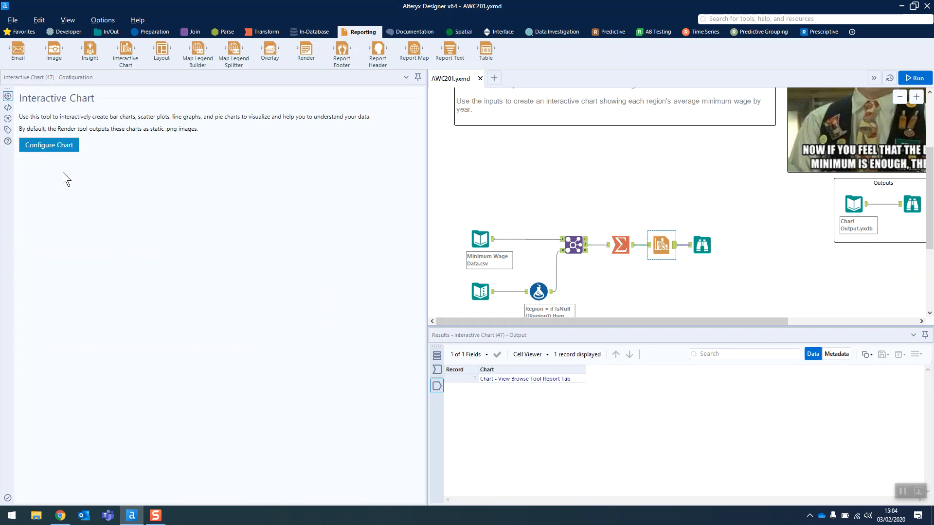
mouse_move(52, 151)
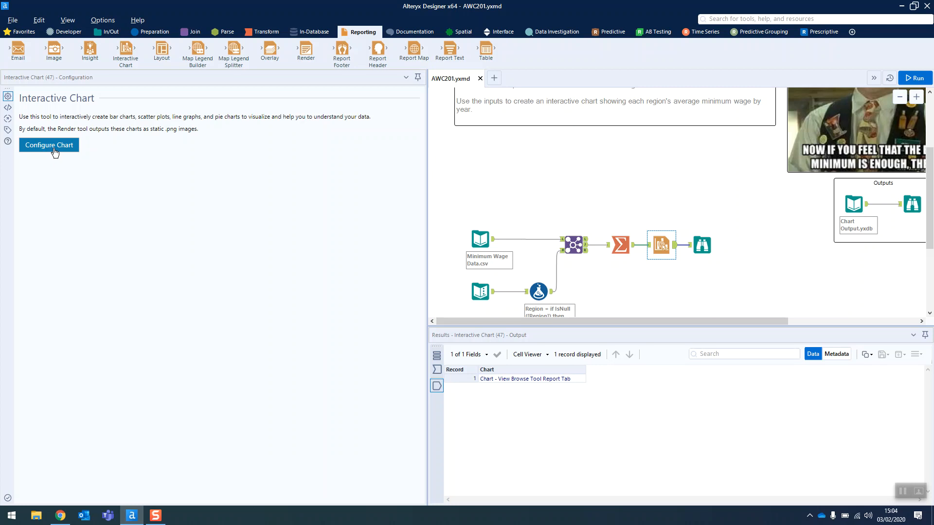
Review the existing Year-vs-average-wage line layer, then add a second Interactive Chart after Summarize.
click(48, 144)
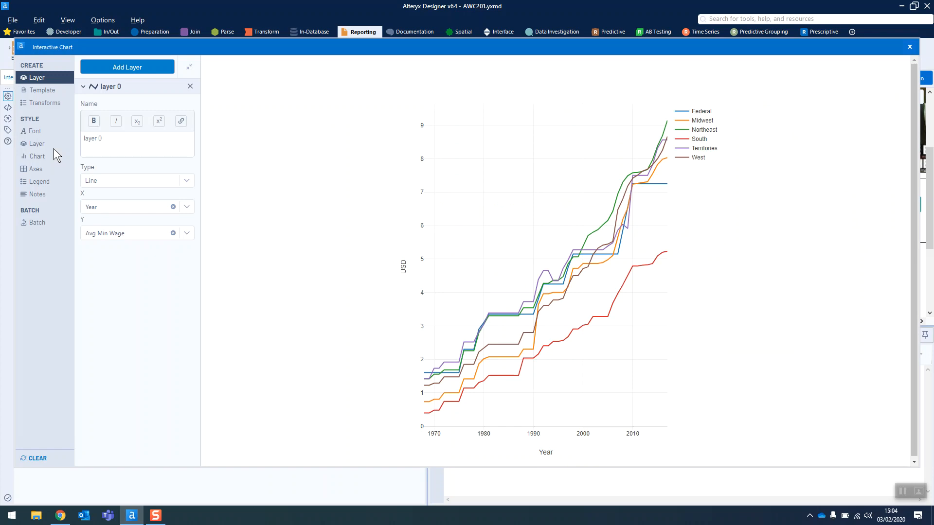
mouse_move(148, 323)
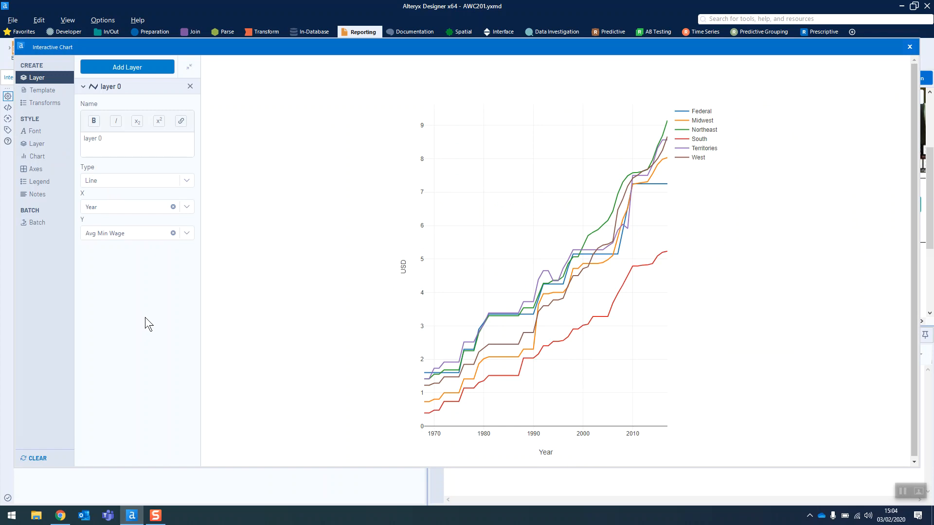
click(910, 45)
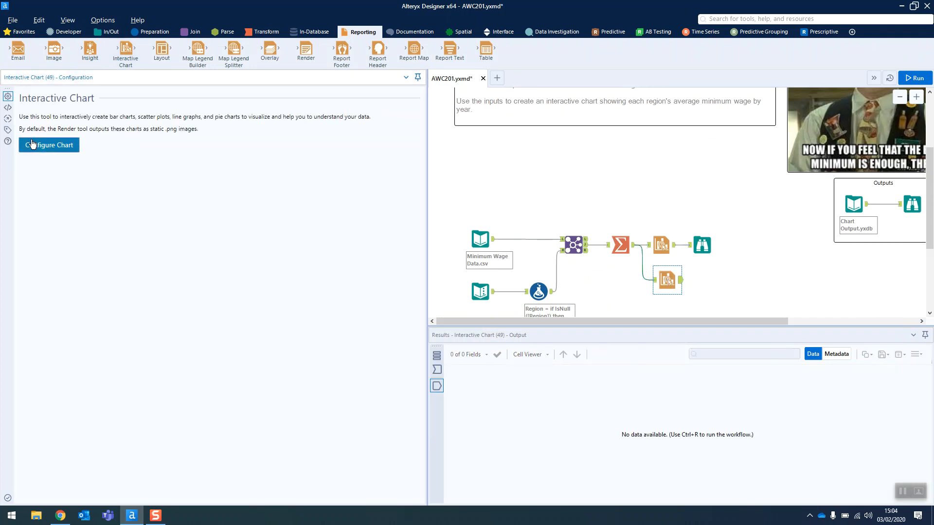
Add a Line layer to the new chart plotting Avg Min Wage on Y against Year on X.
click(48, 145)
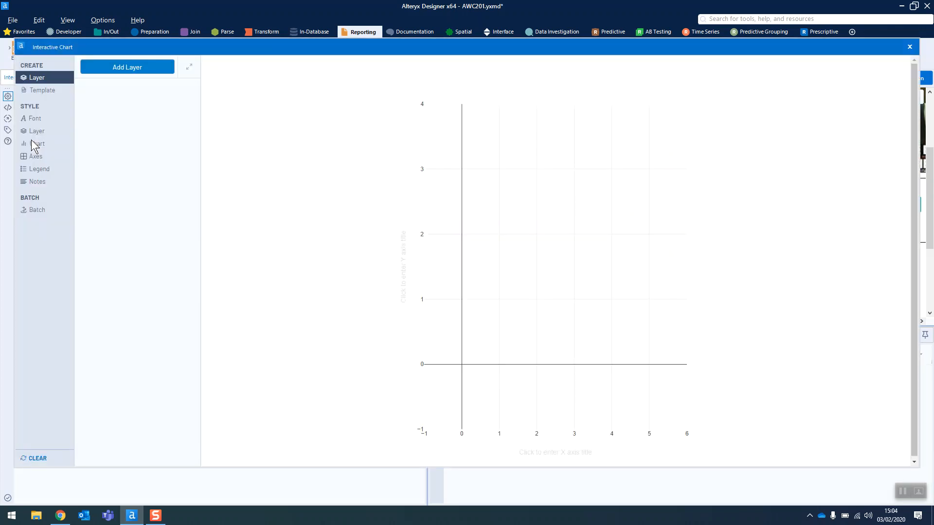
click(127, 66)
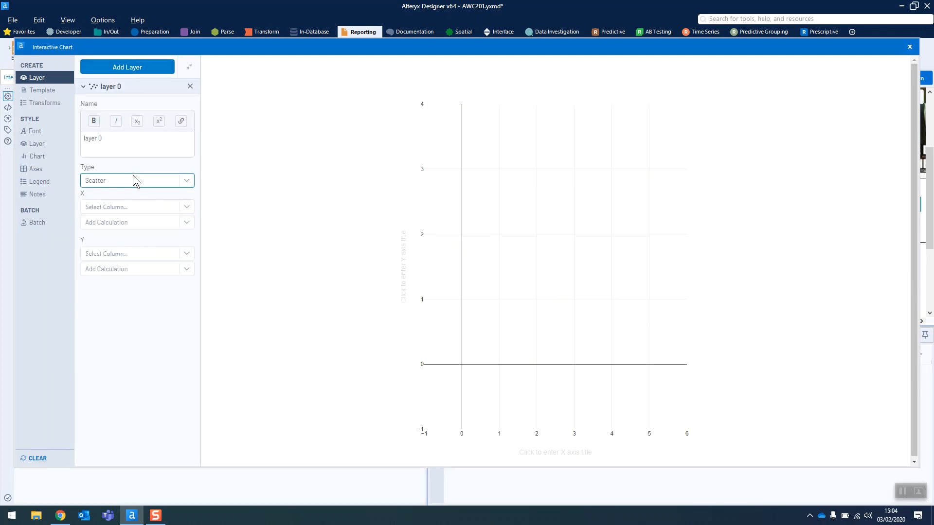
mouse_move(142, 92)
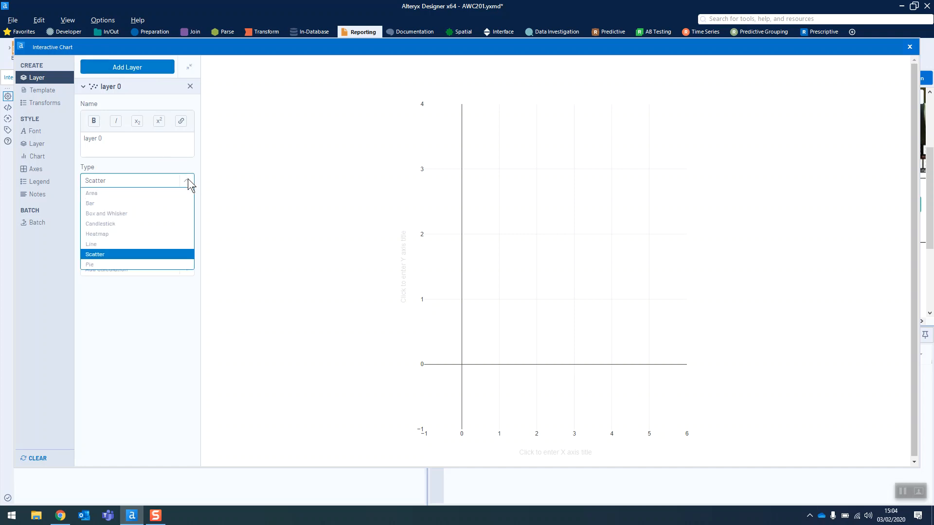
mouse_move(103, 249)
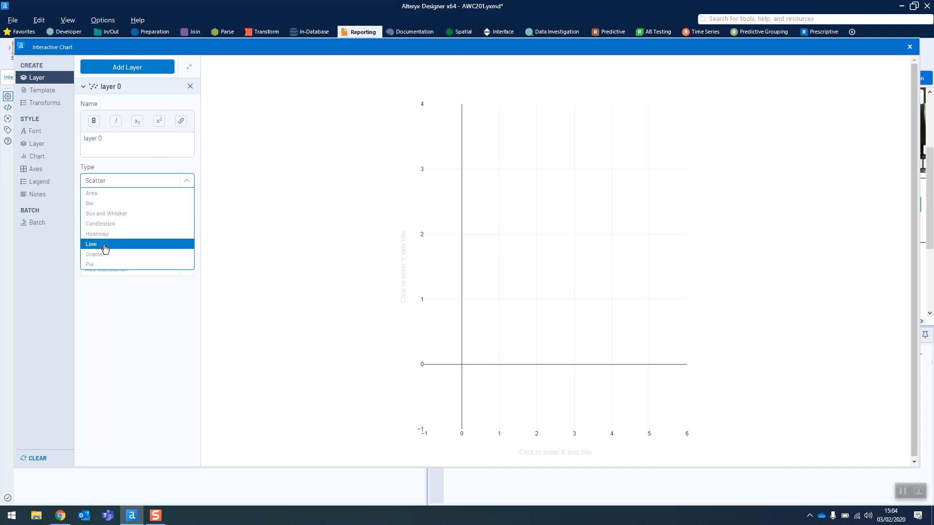
click(92, 244)
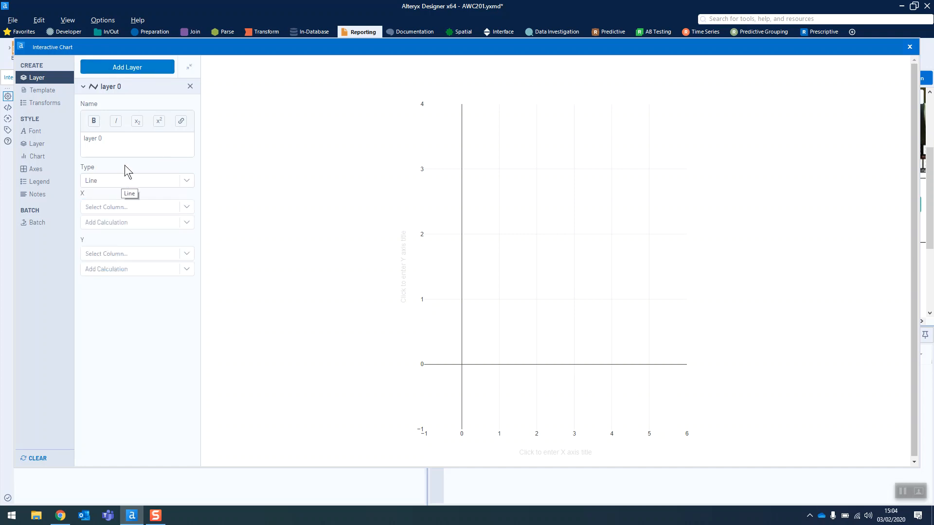
click(136, 207)
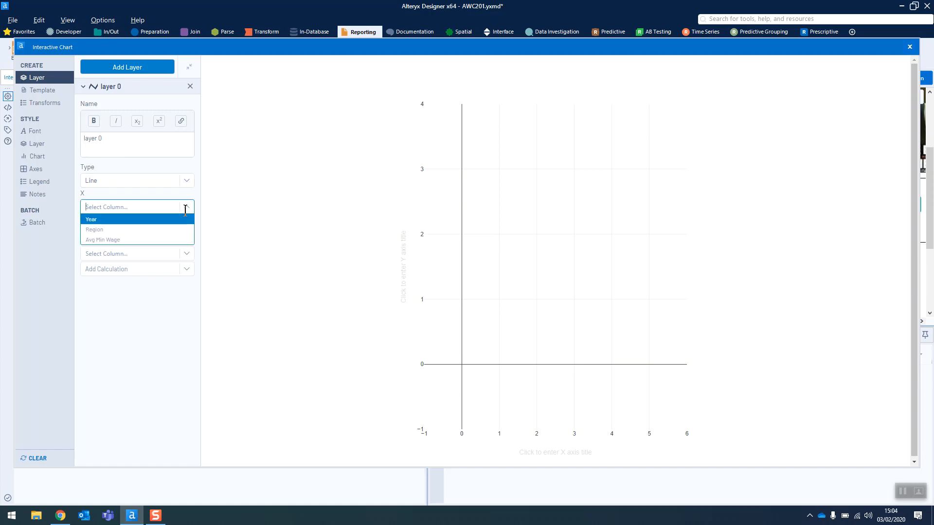
click(91, 219)
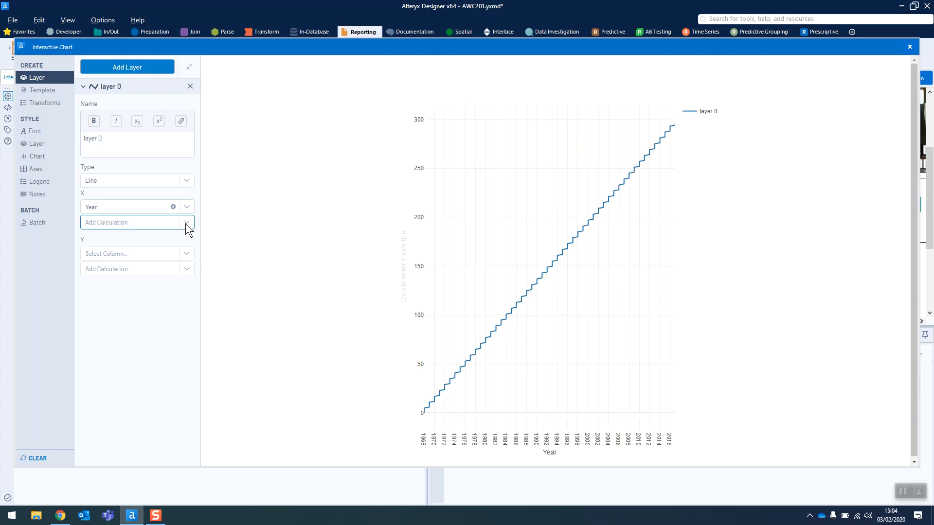
click(137, 253)
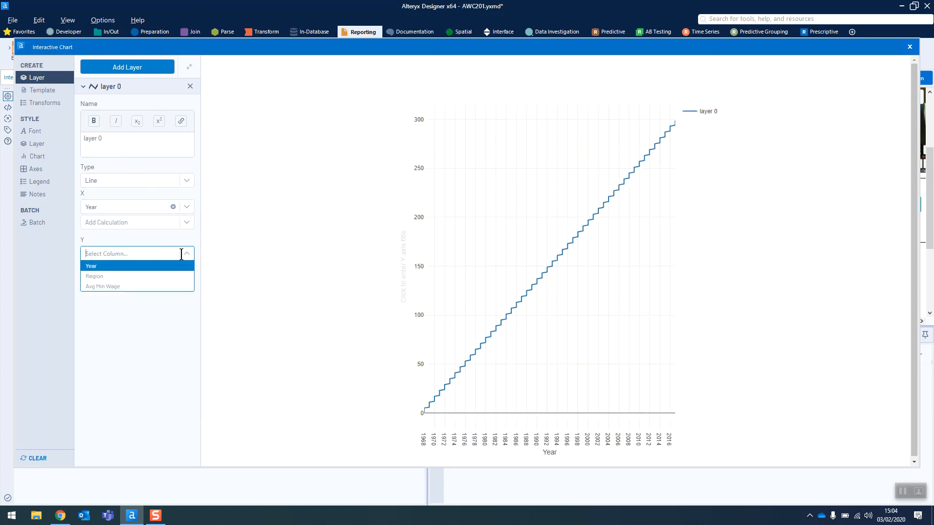
click(103, 286)
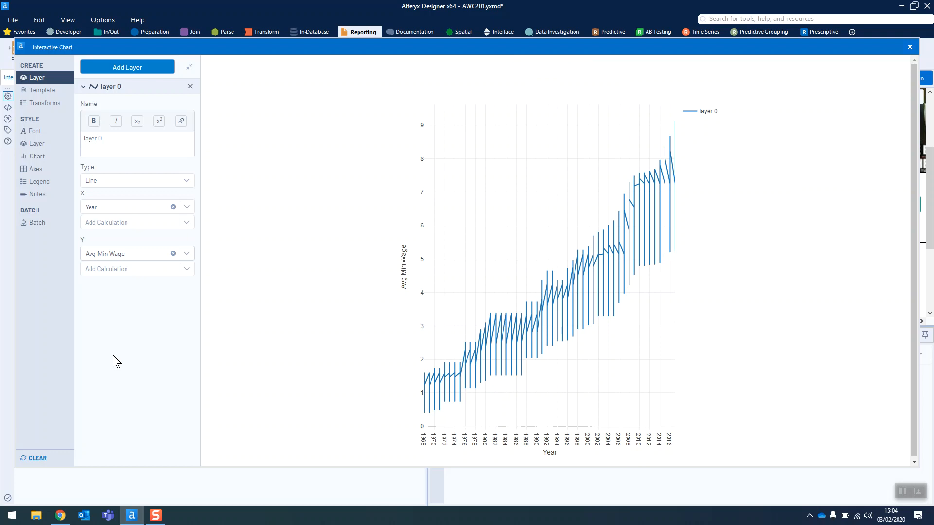
mouse_move(41, 107)
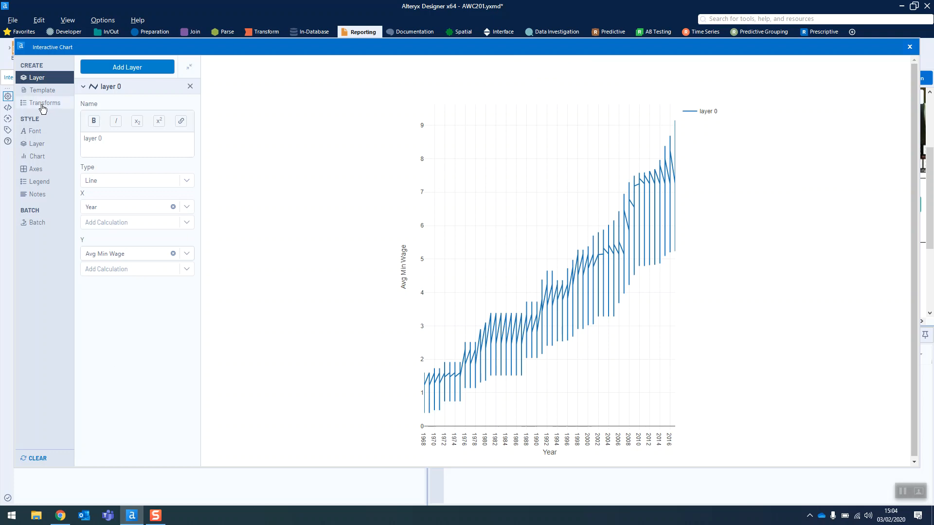
click(40, 103)
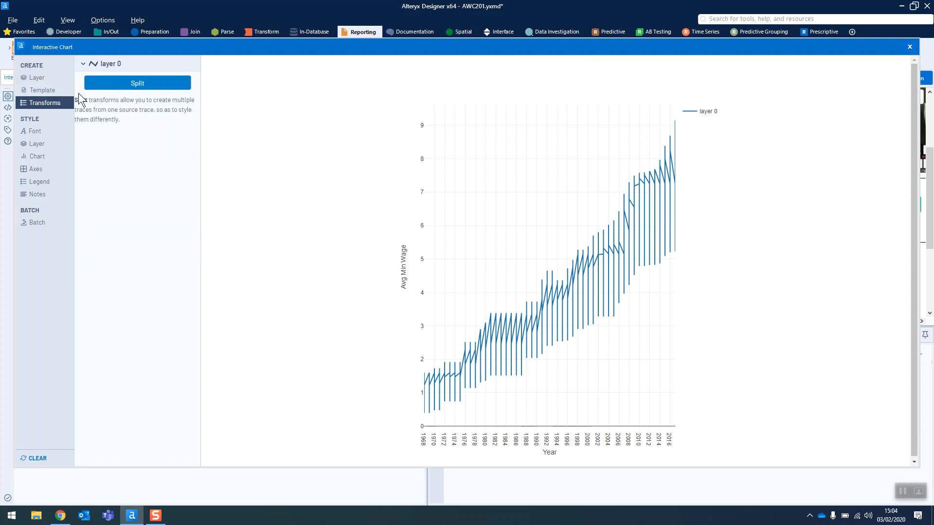
Add a Split transform by Region so each region draws its own wage line.
click(138, 83)
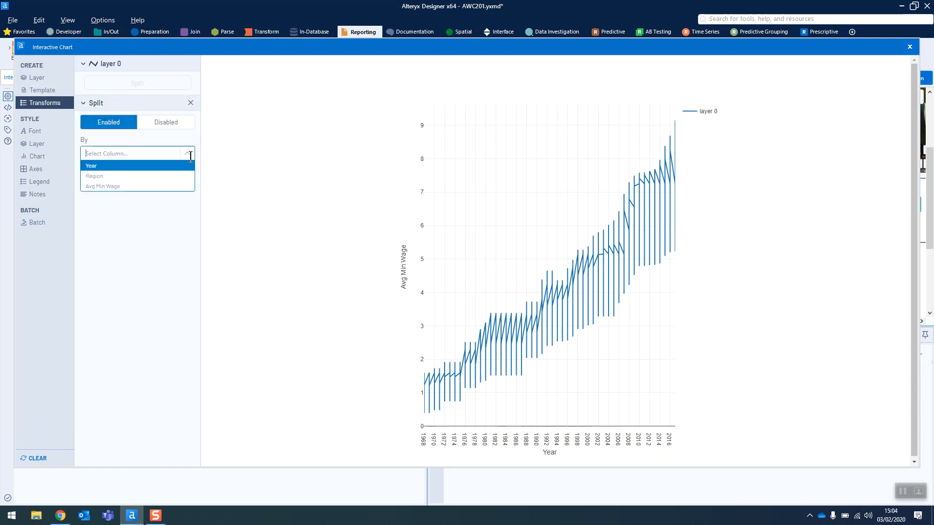
click(95, 176)
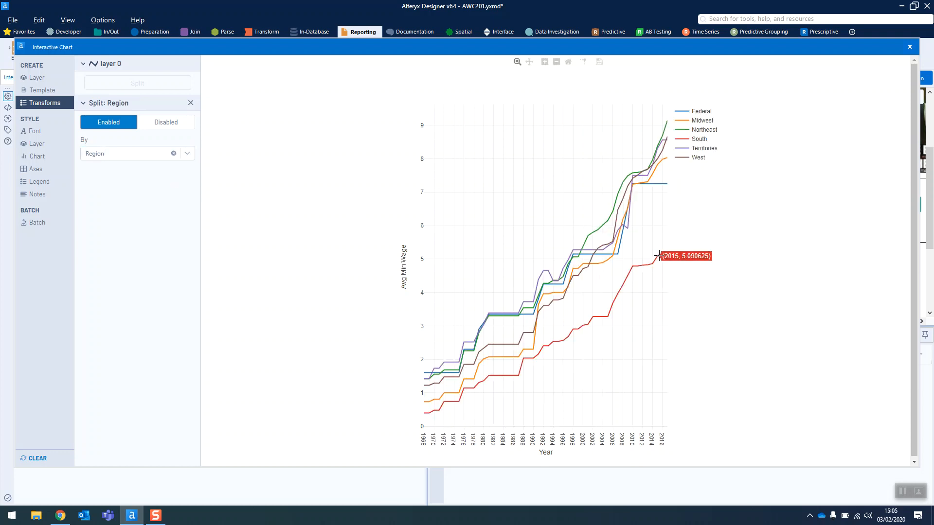
mouse_move(102, 306)
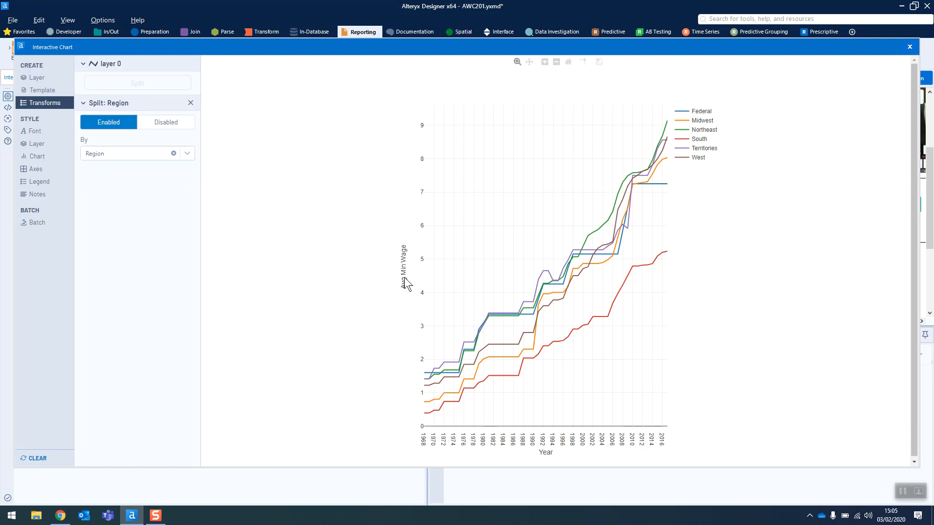
mouse_move(8, 205)
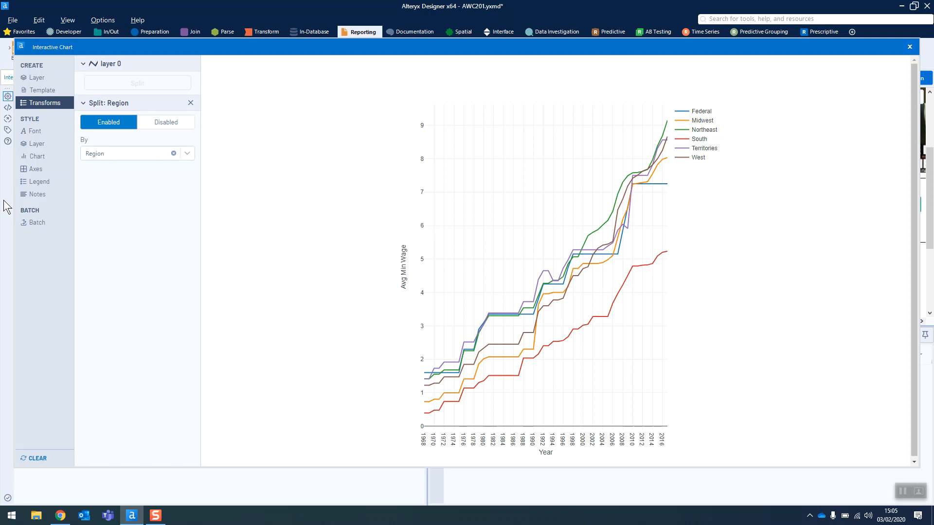
Retitle the chart's Y axis from Avg Min Wage to USD.
click(37, 144)
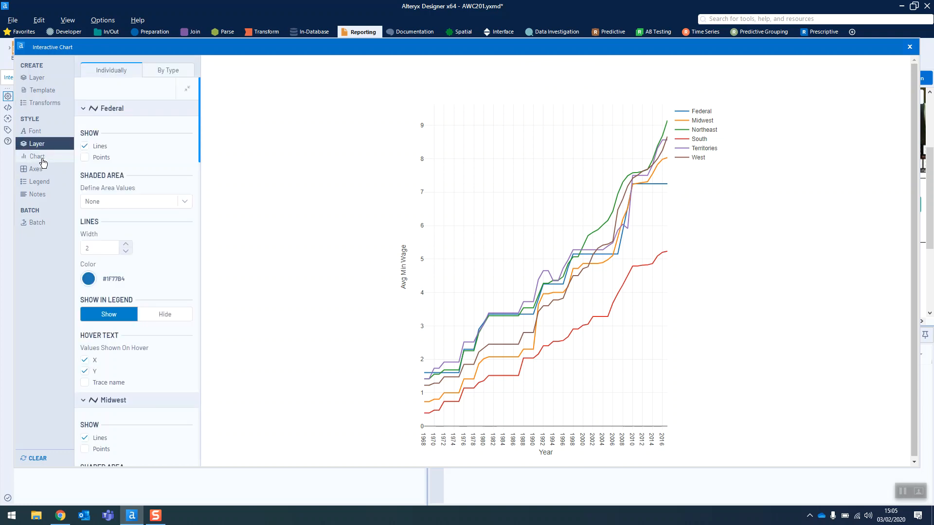
click(35, 169)
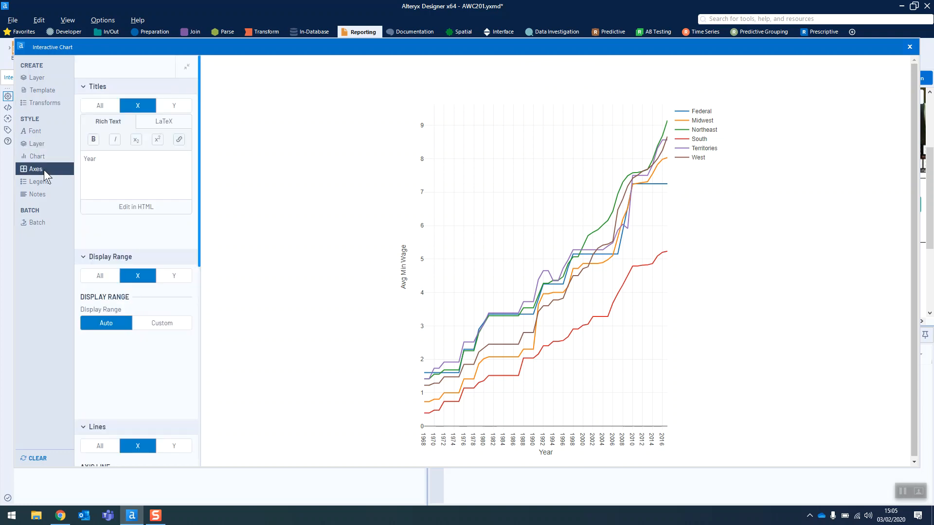
mouse_move(148, 117)
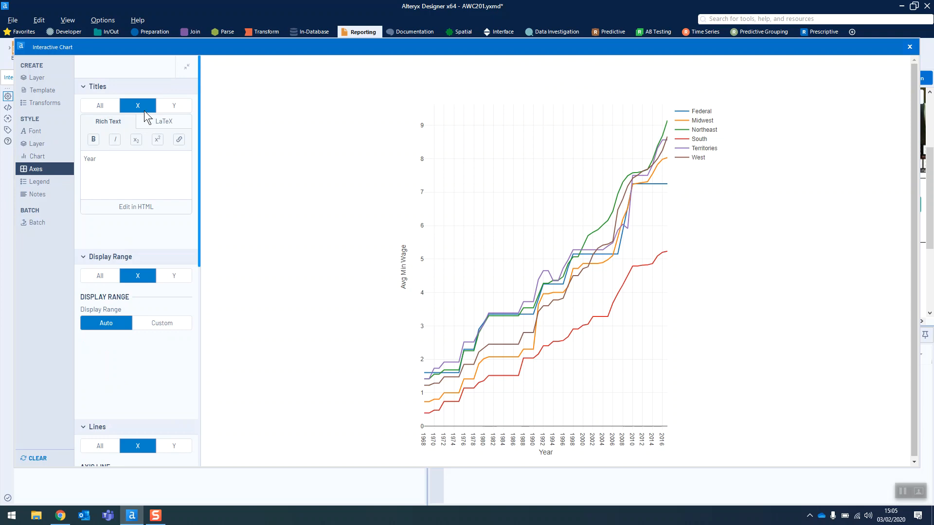
click(173, 105)
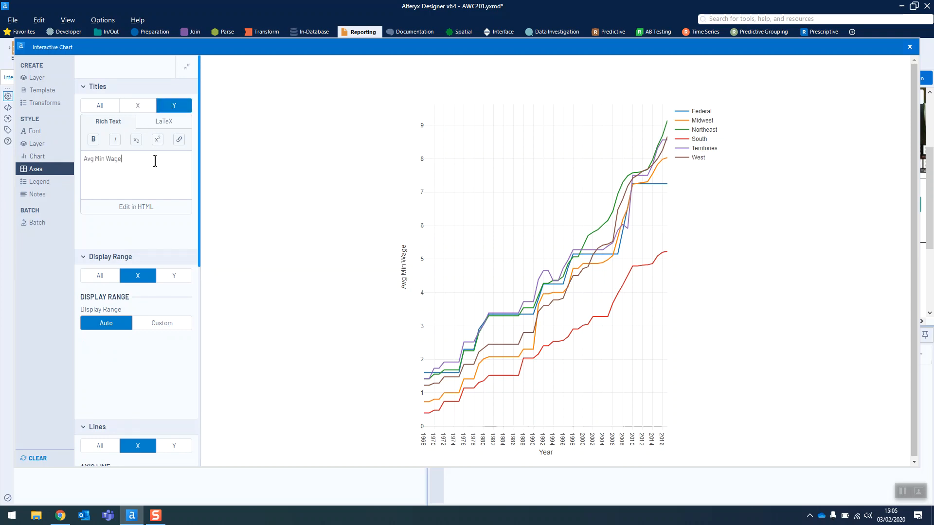
text(Us)
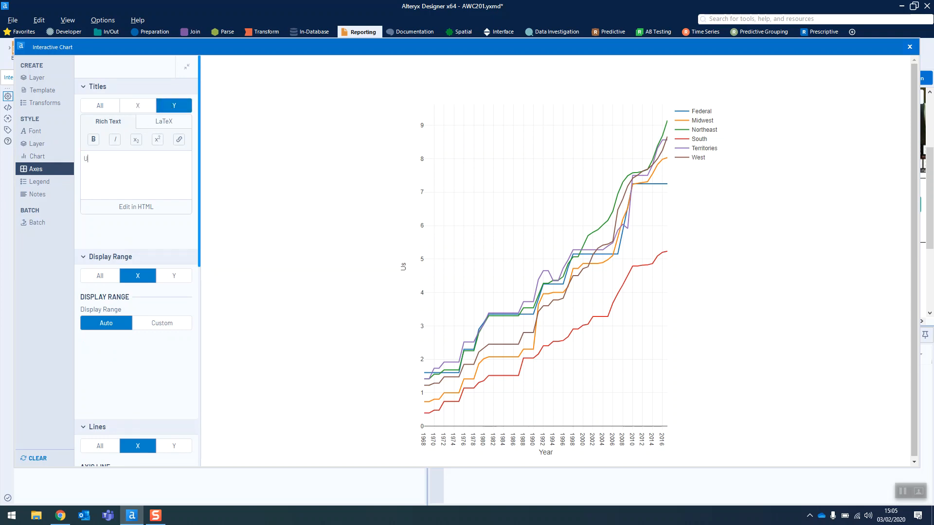
text(SD)
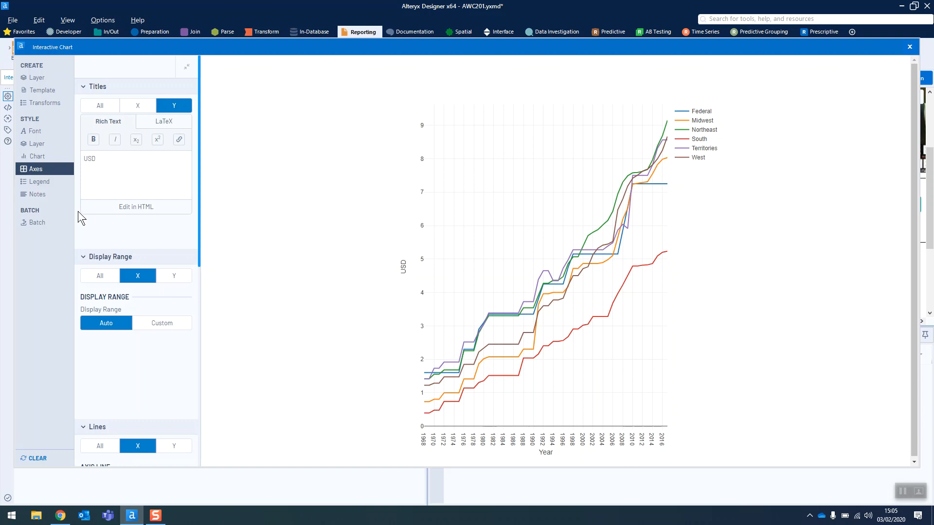
mouse_move(88, 237)
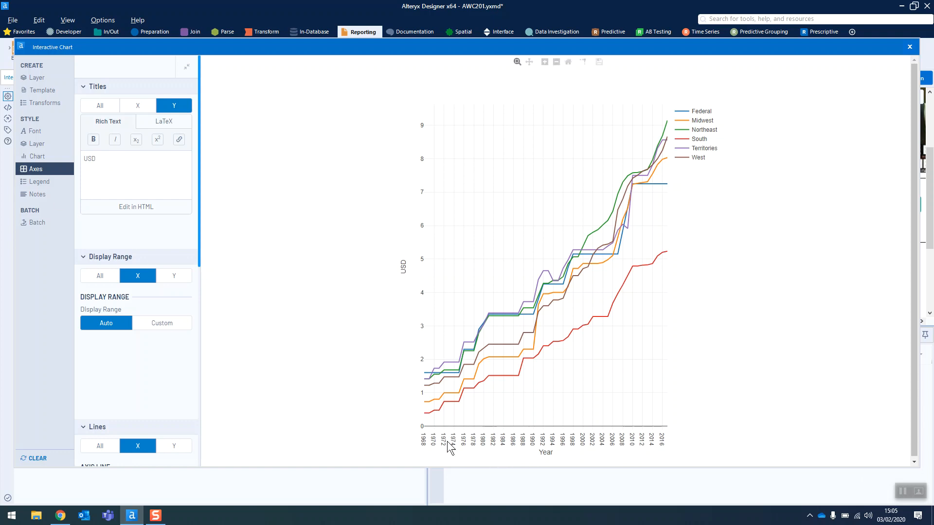
mouse_move(31, 169)
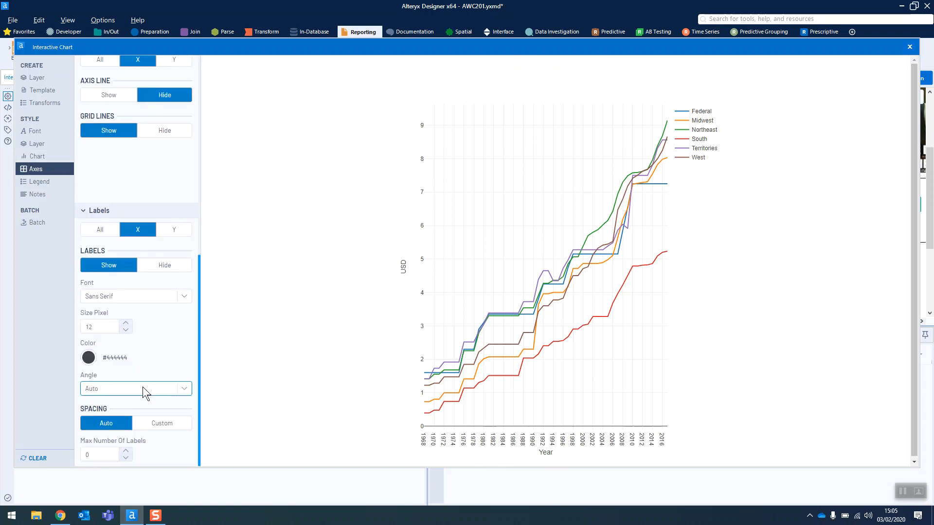
Set custom X label spacing with step size 10 and offset so labels fall on round decades.
click(162, 424)
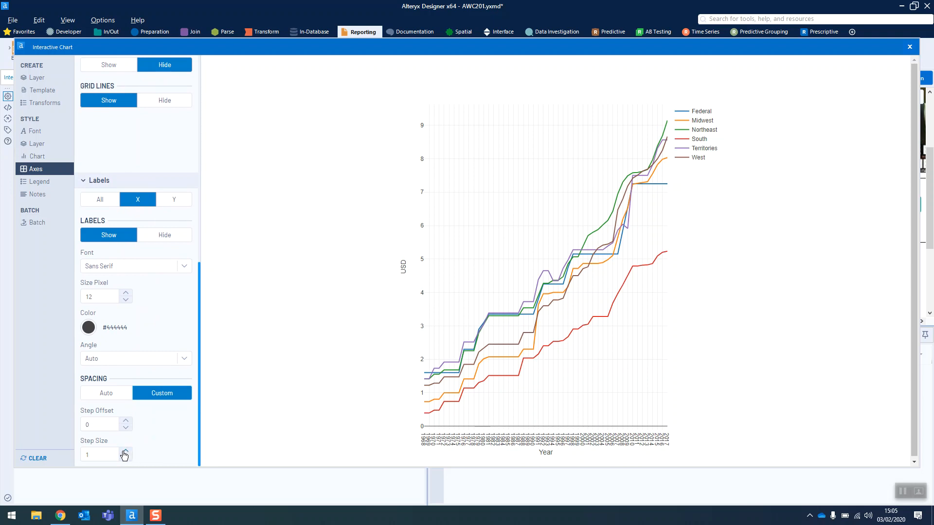
click(126, 451)
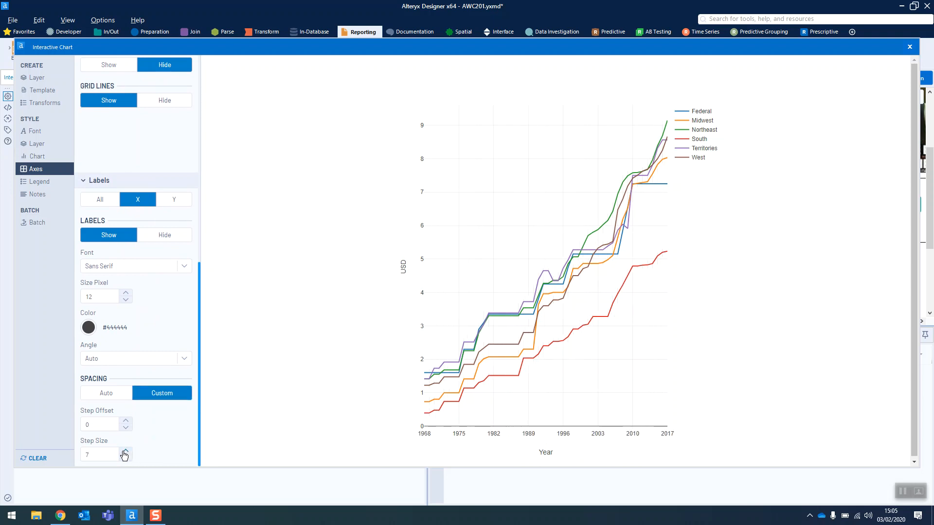
text(10)
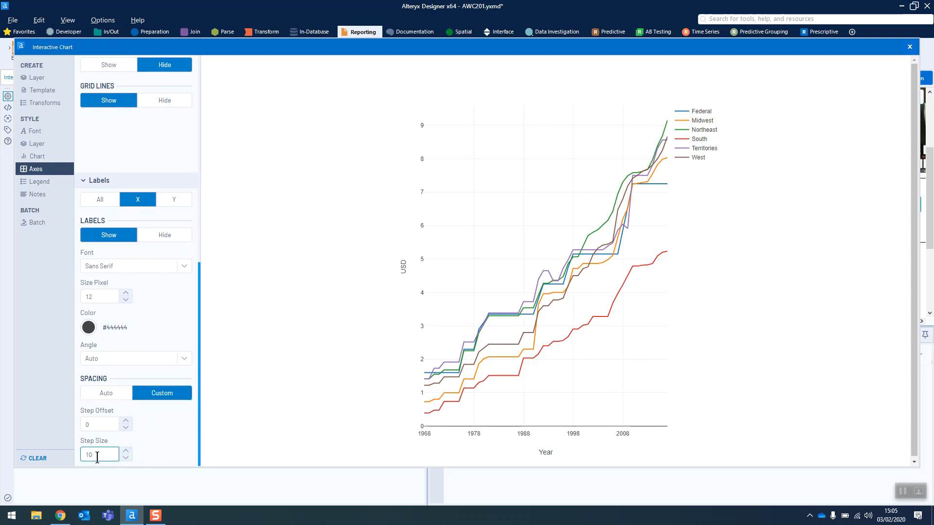
click(125, 421)
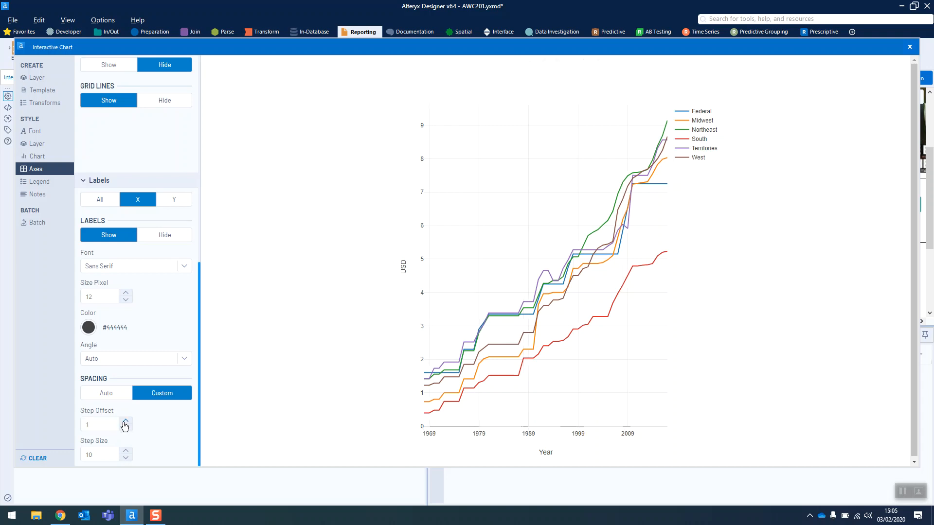
click(126, 420)
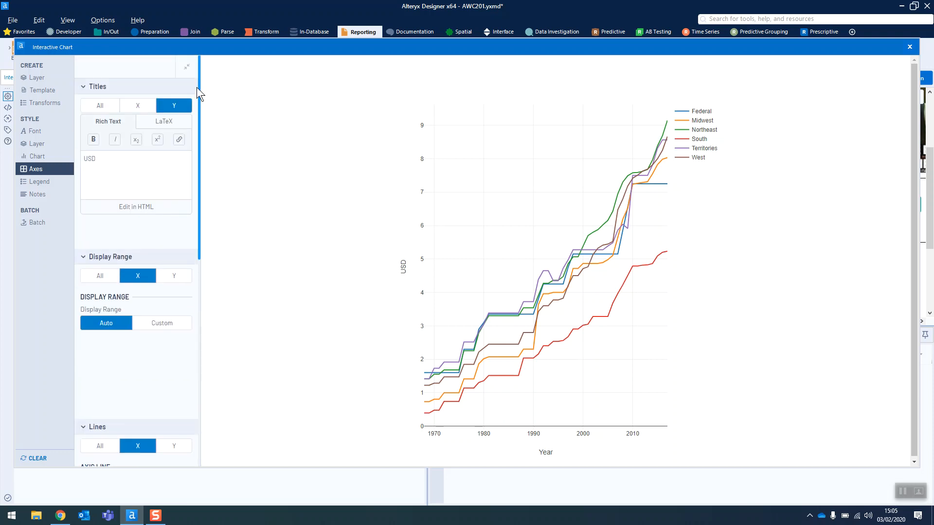
mouse_move(202, 95)
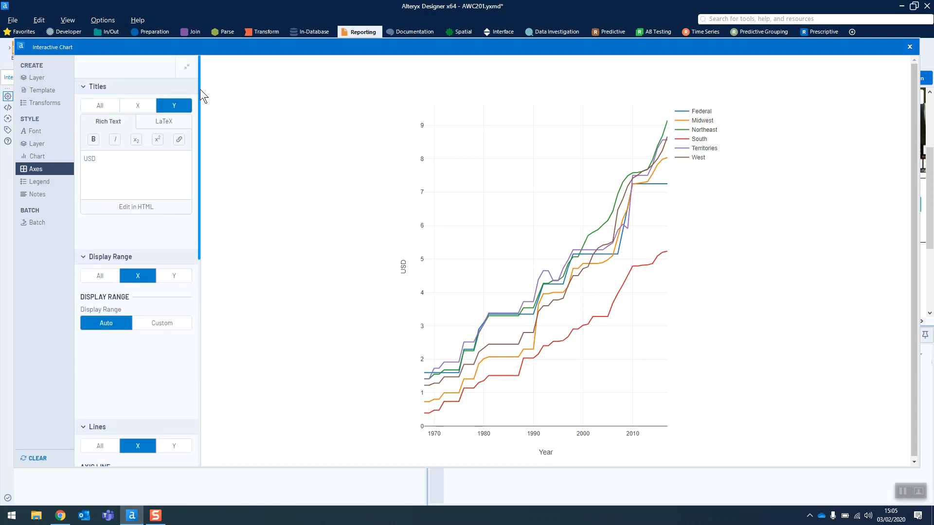